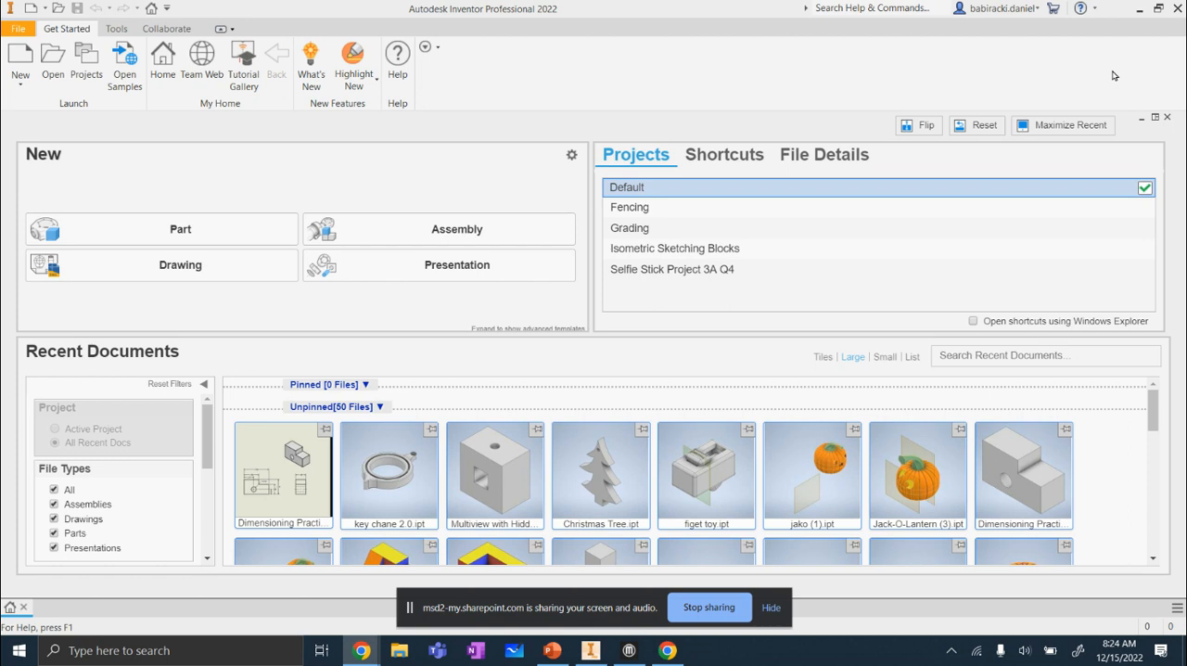
pyautogui.moveTo(804, 356)
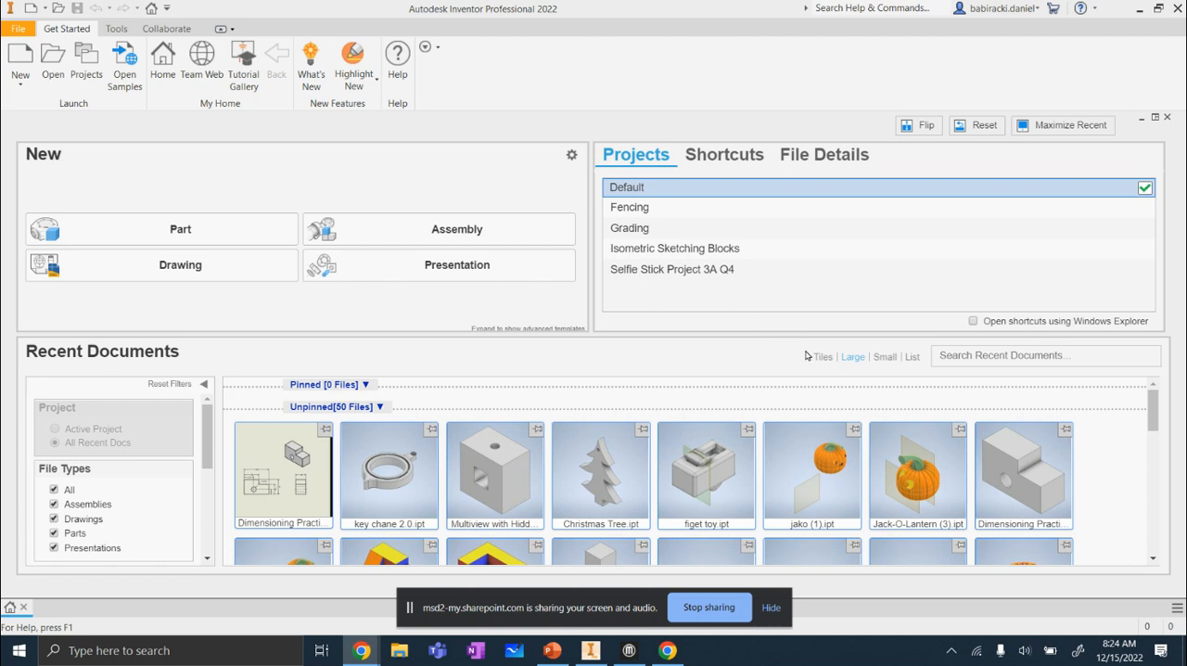
pyautogui.moveTo(1024, 473)
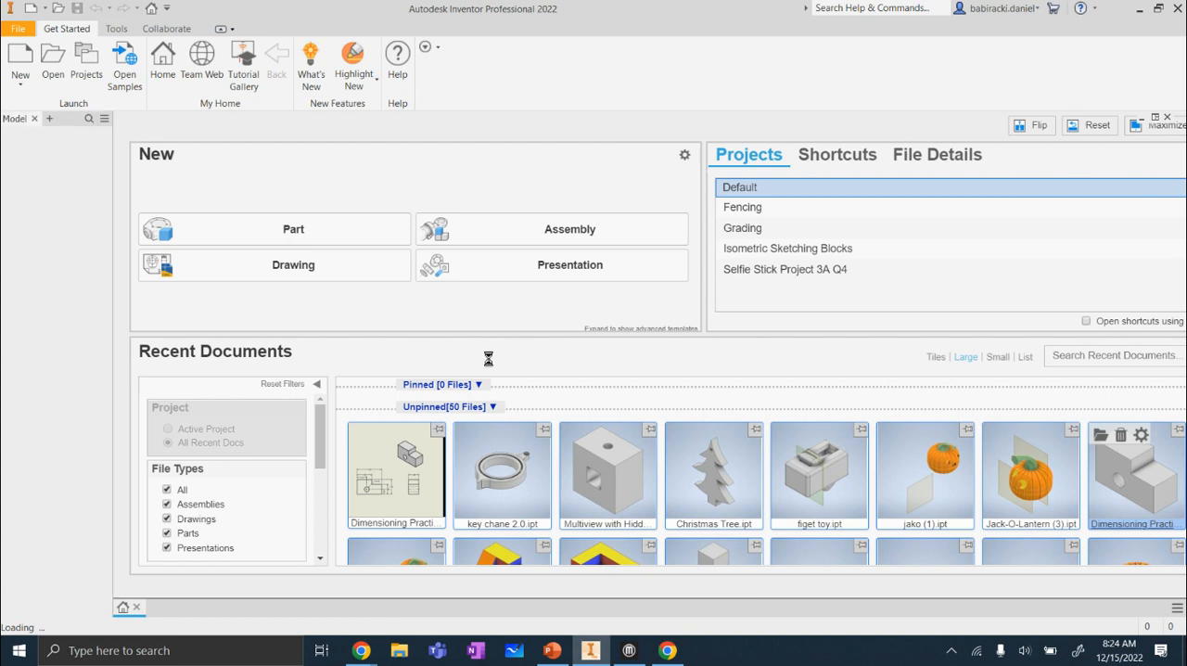
pyautogui.moveTo(447, 349)
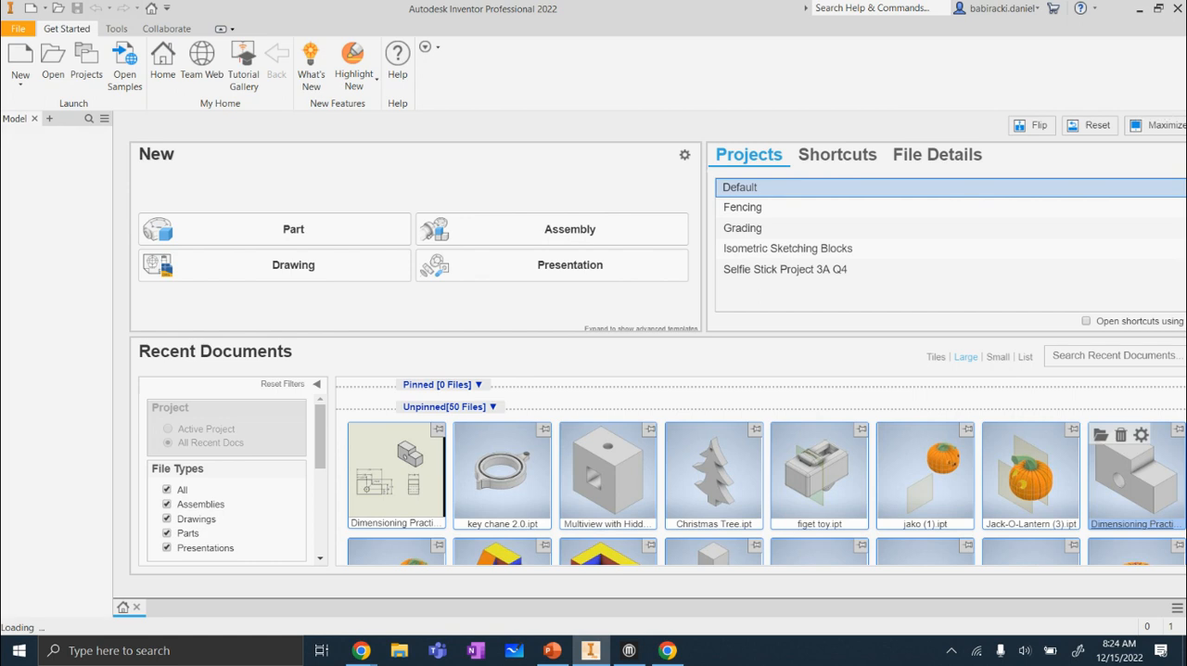
# Open the Dimensioning Practice part and orbit it to examine the through hole in the block
pyautogui.doubleClick(397, 473)
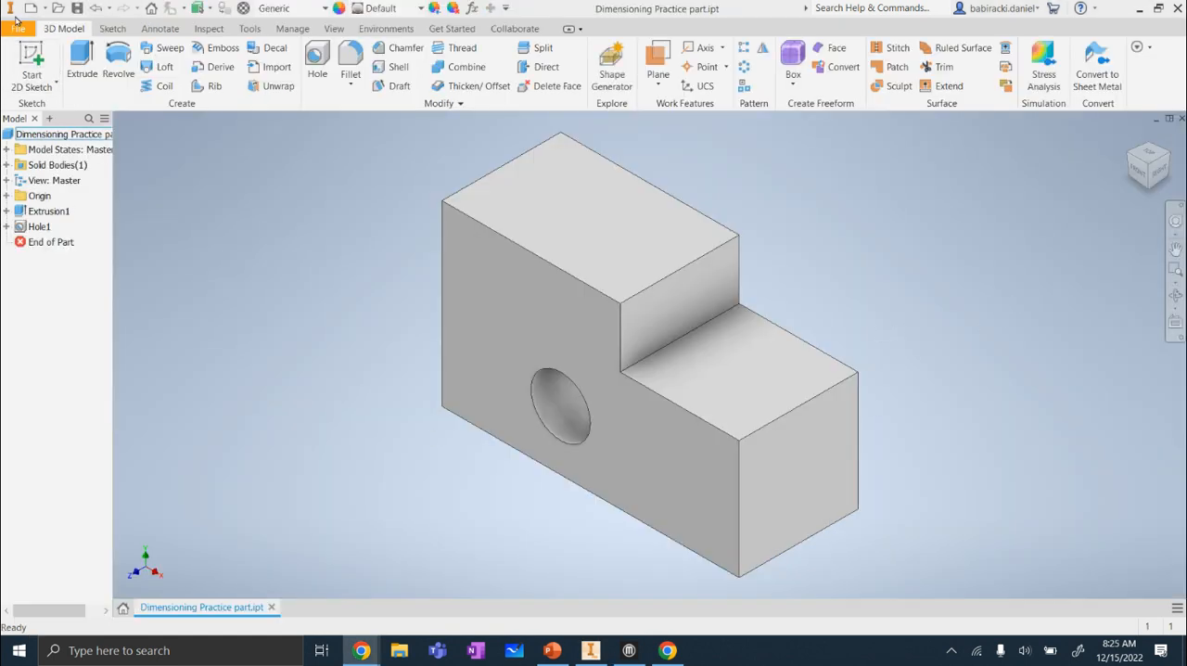
pyautogui.click(571, 412)
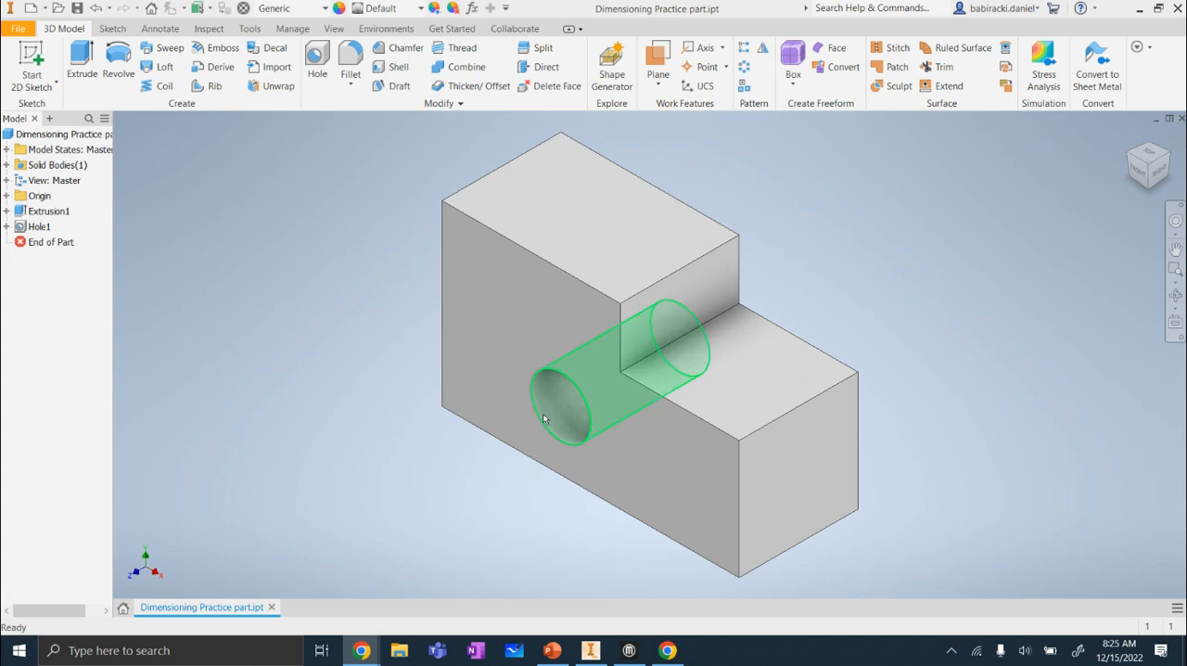
pyautogui.moveTo(541, 417); pyautogui.dragTo(469, 417)
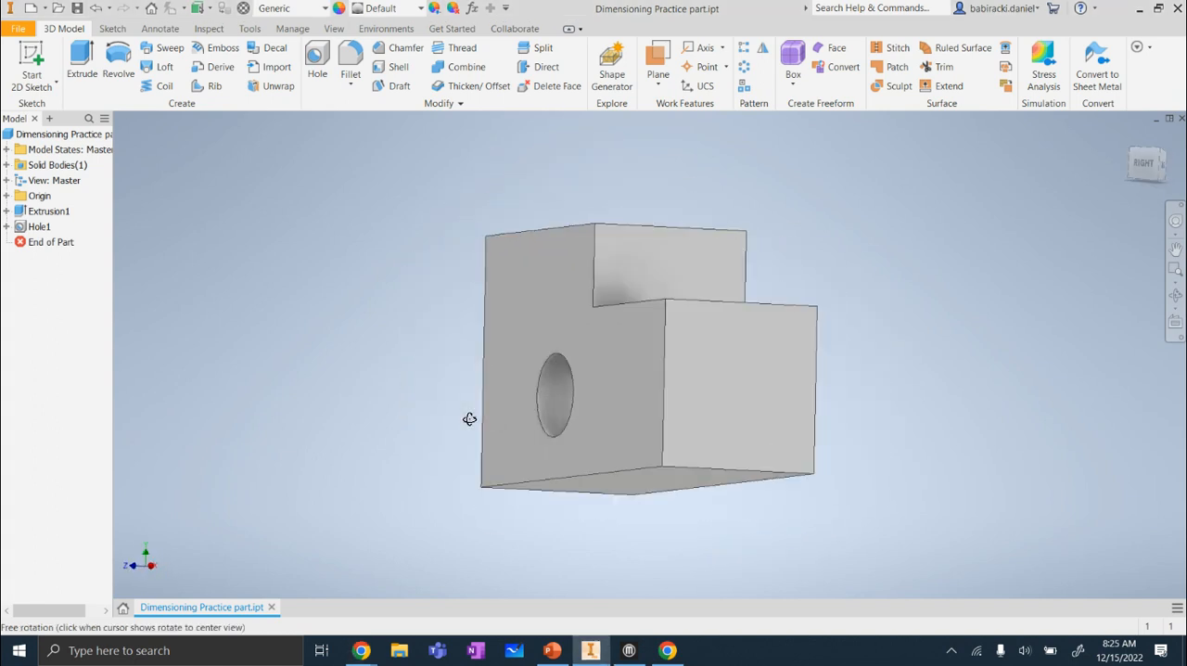
pyautogui.moveTo(467, 418); pyautogui.dragTo(630, 474)
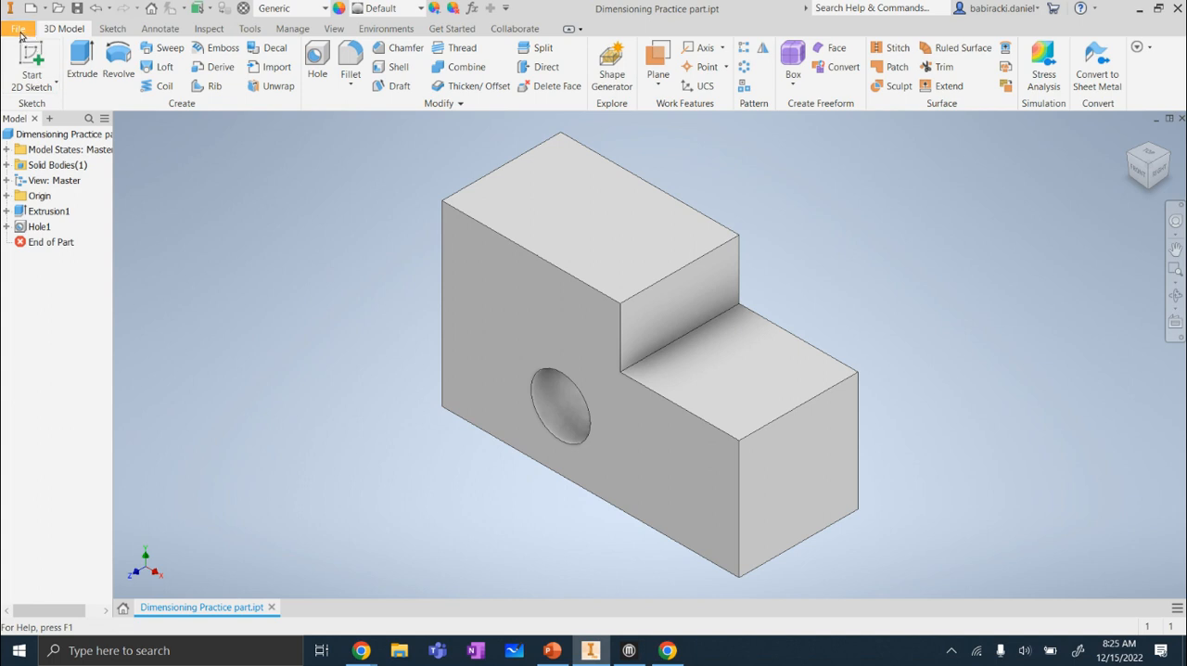
# Bring up Save Copy As from the File menu for the Dimensioning Practice part
pyautogui.click(19, 28)
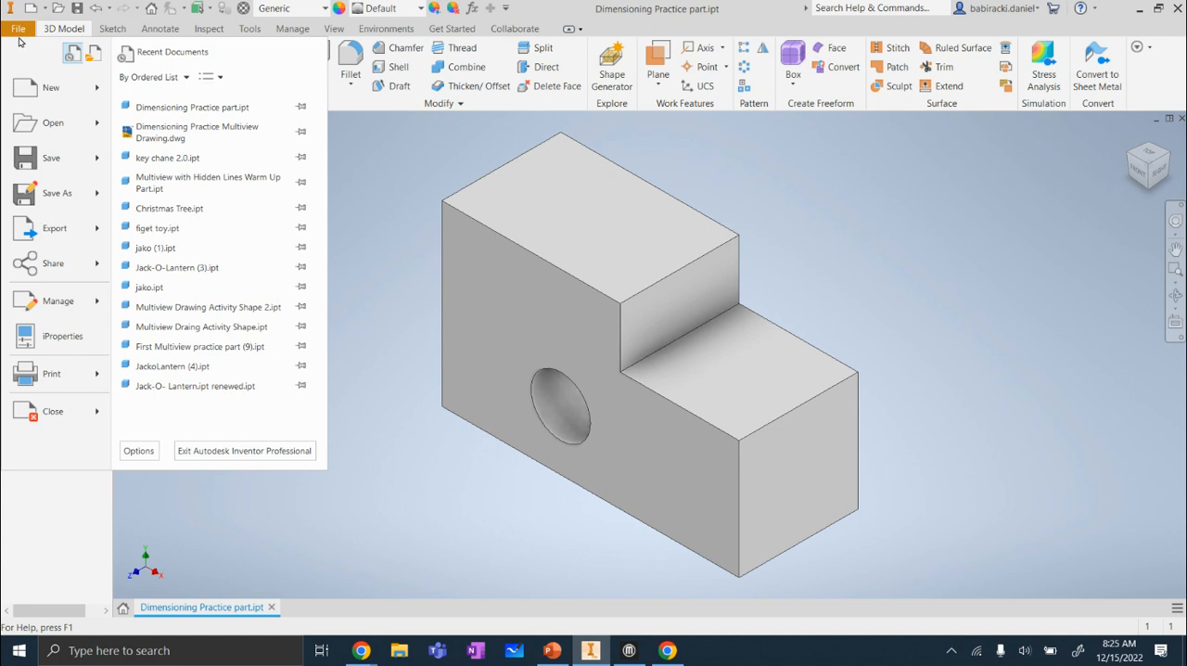
pyautogui.moveTo(52, 158)
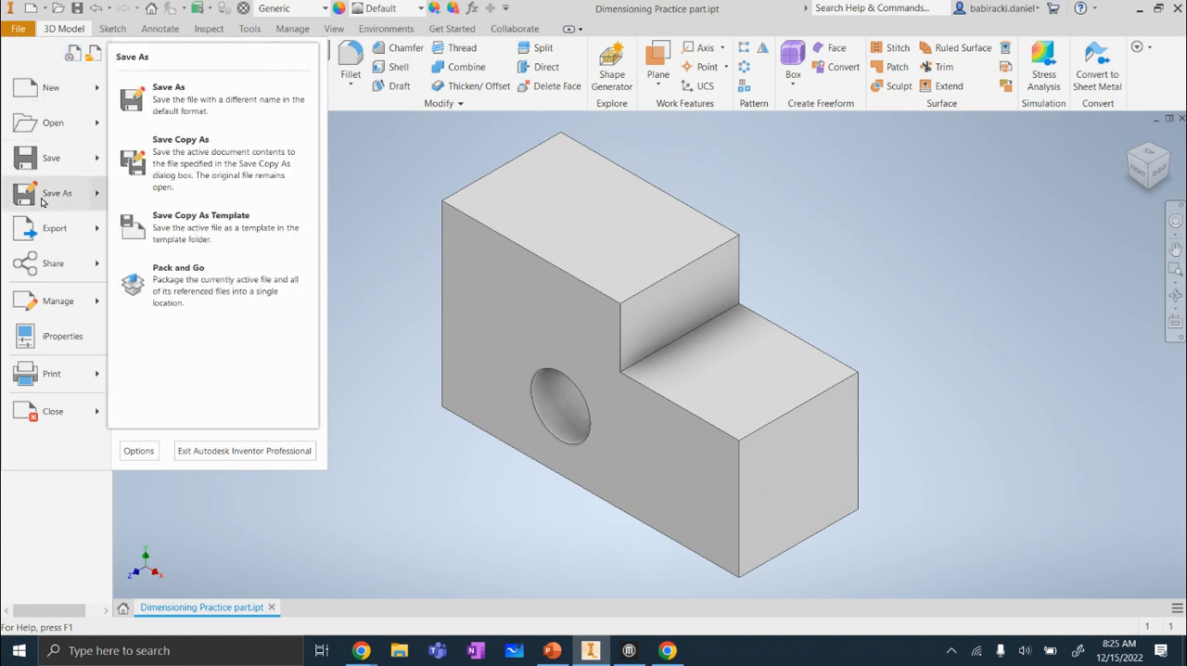
pyautogui.moveTo(134, 191)
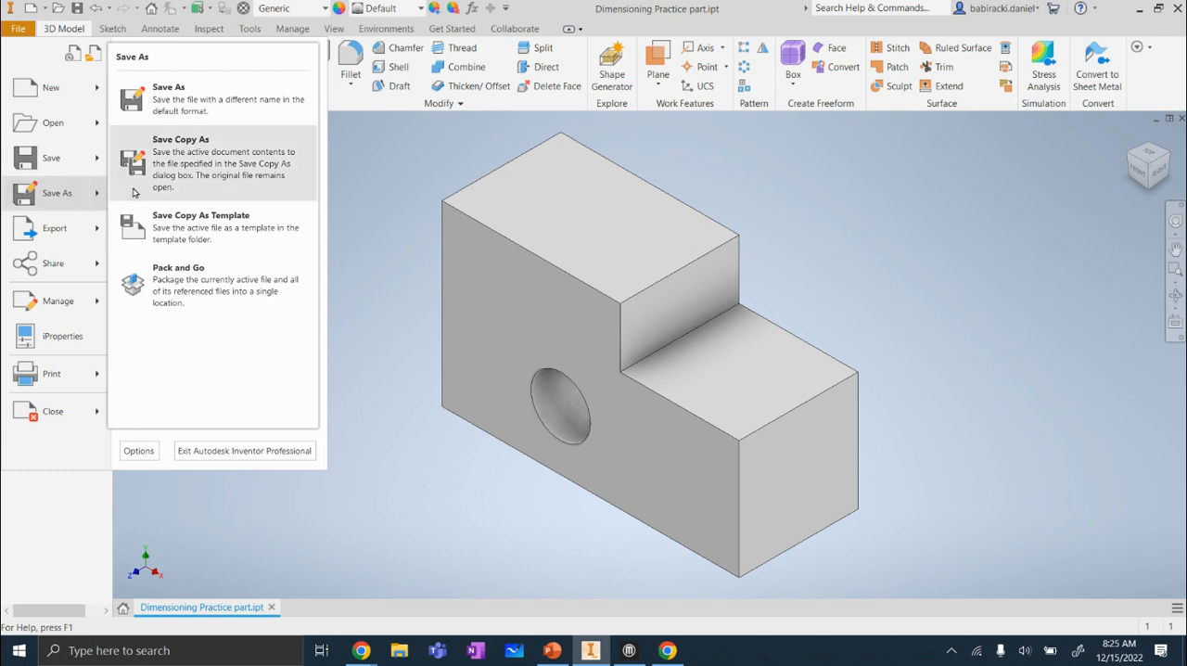
pyautogui.moveTo(217, 147)
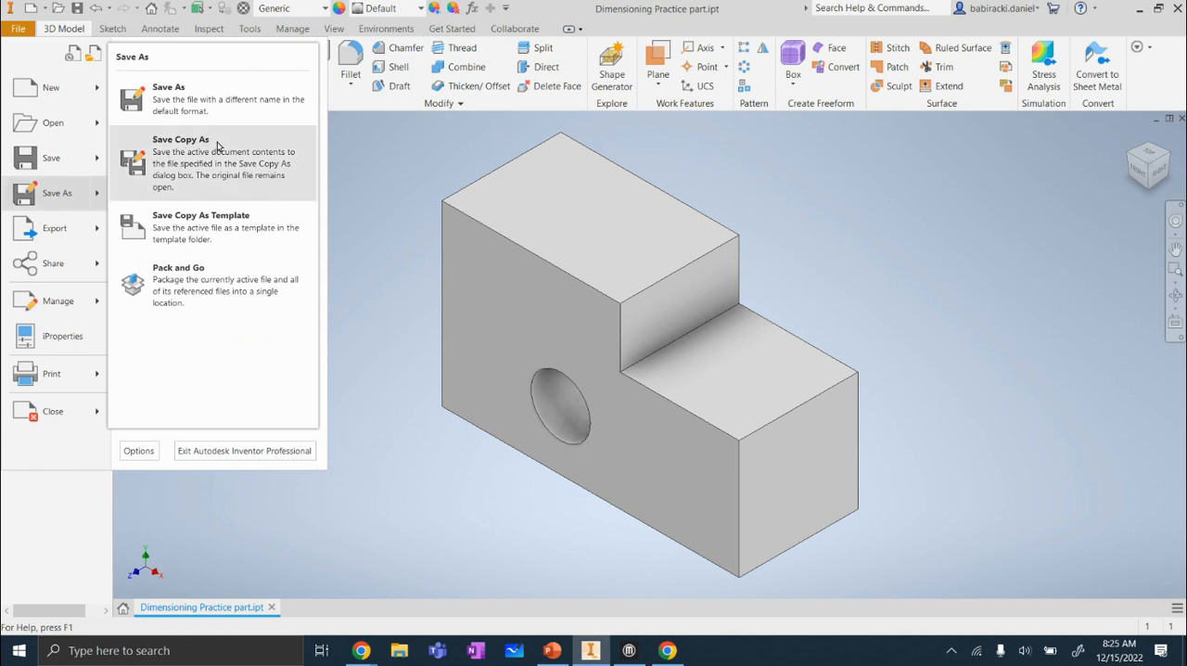
pyautogui.moveTo(178, 159)
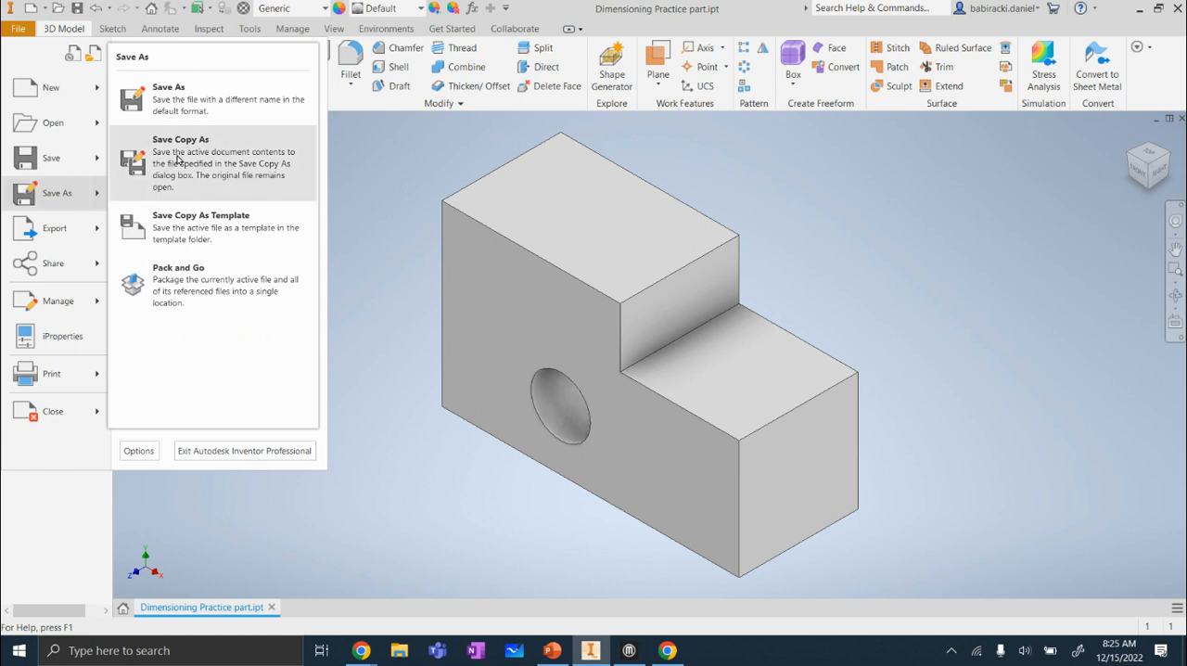
pyautogui.click(181, 163)
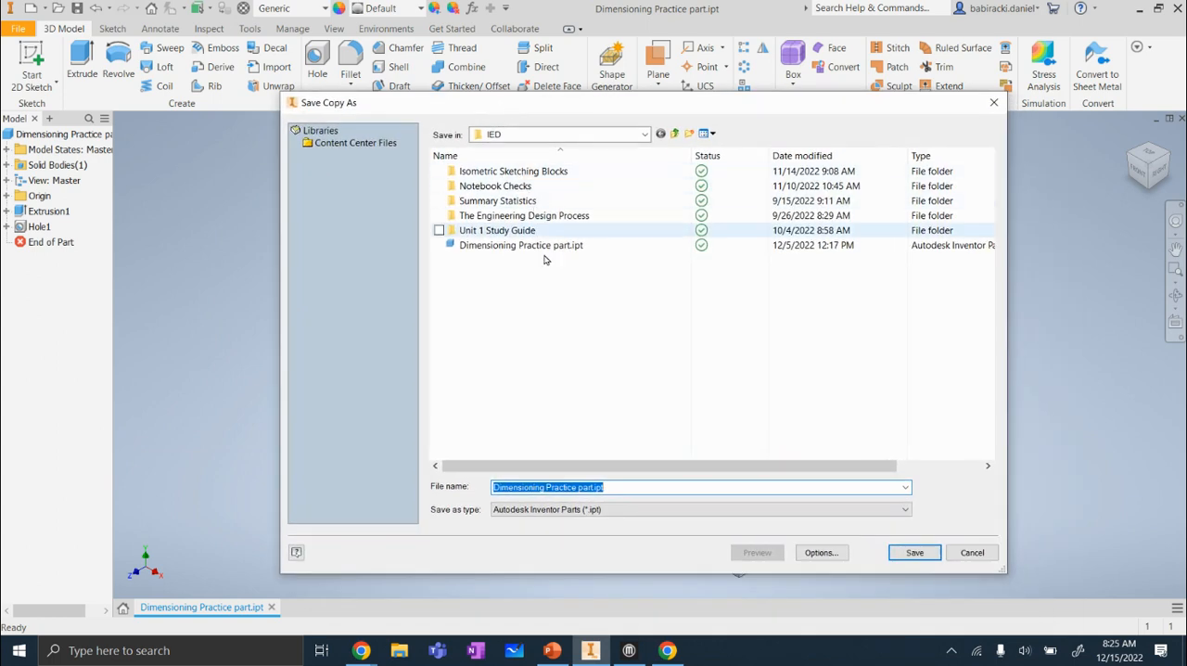
# Choose STL Files (*.stl) as the save type, making the name Dimensioning Practice part.stl
pyautogui.click(438, 230)
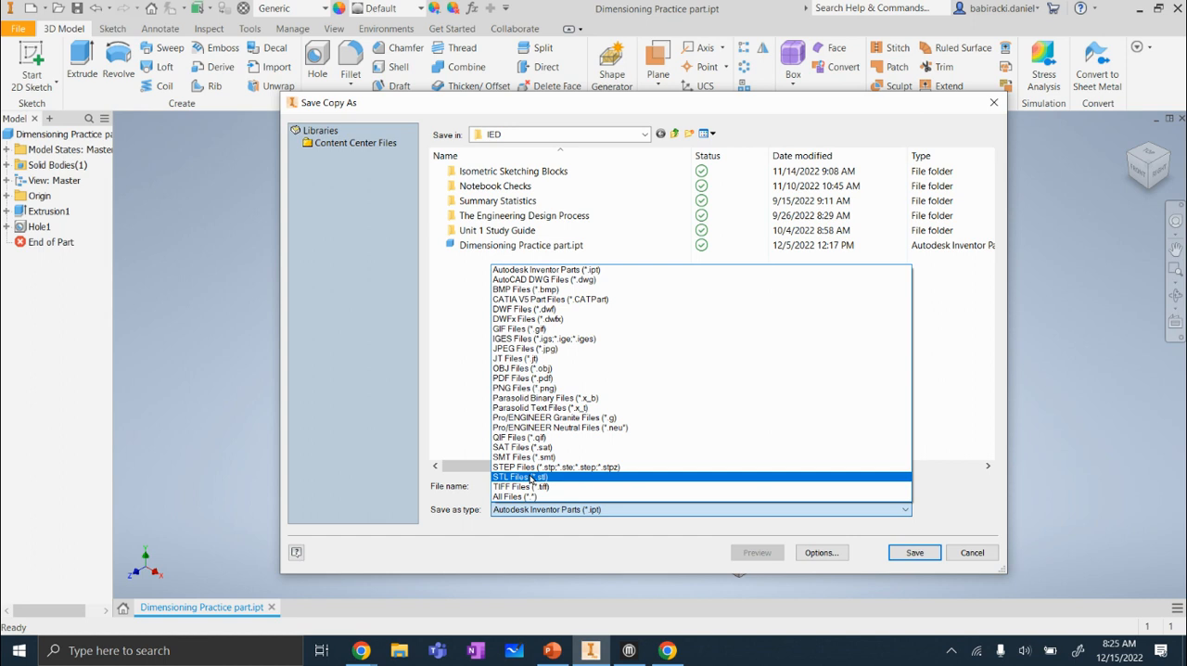
pyautogui.click(519, 474)
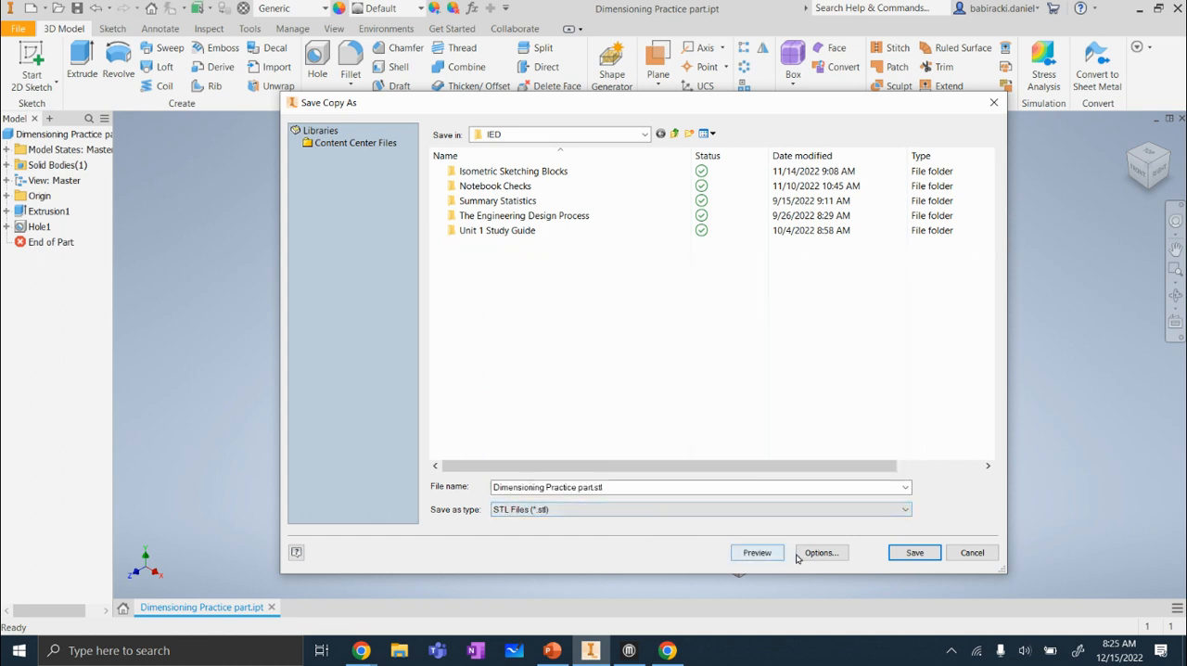
# Bring up the STL export options showing binary format, millimeter units and high resolution
pyautogui.click(820, 553)
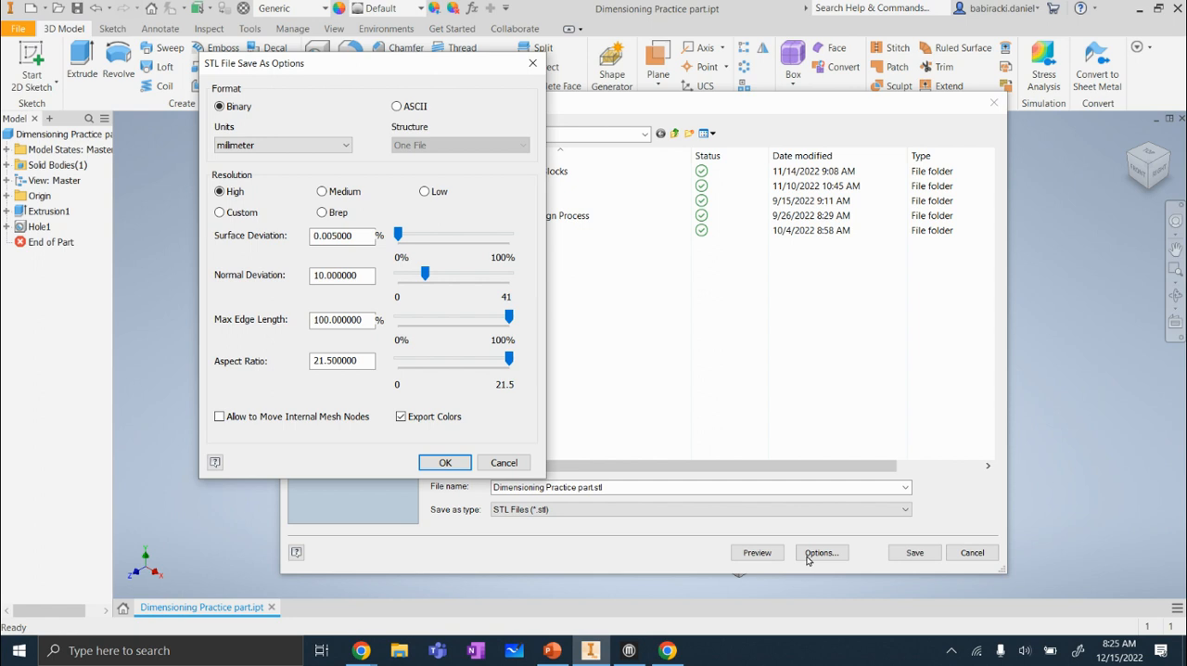
pyautogui.moveTo(239, 73)
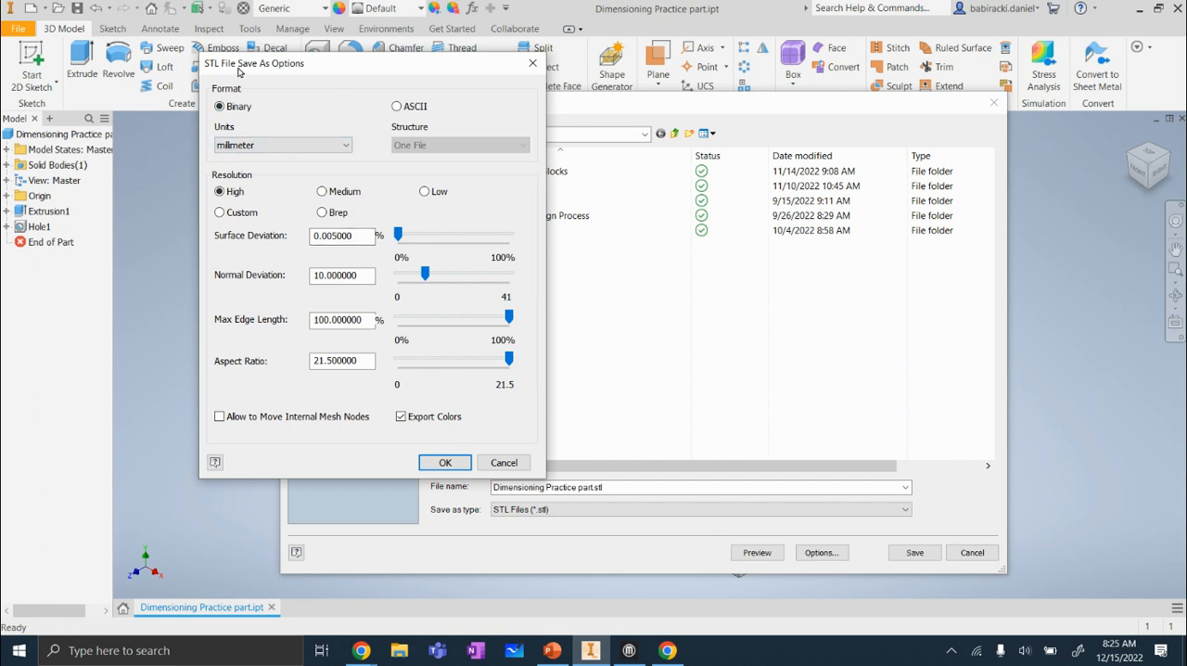
pyautogui.moveTo(412, 444)
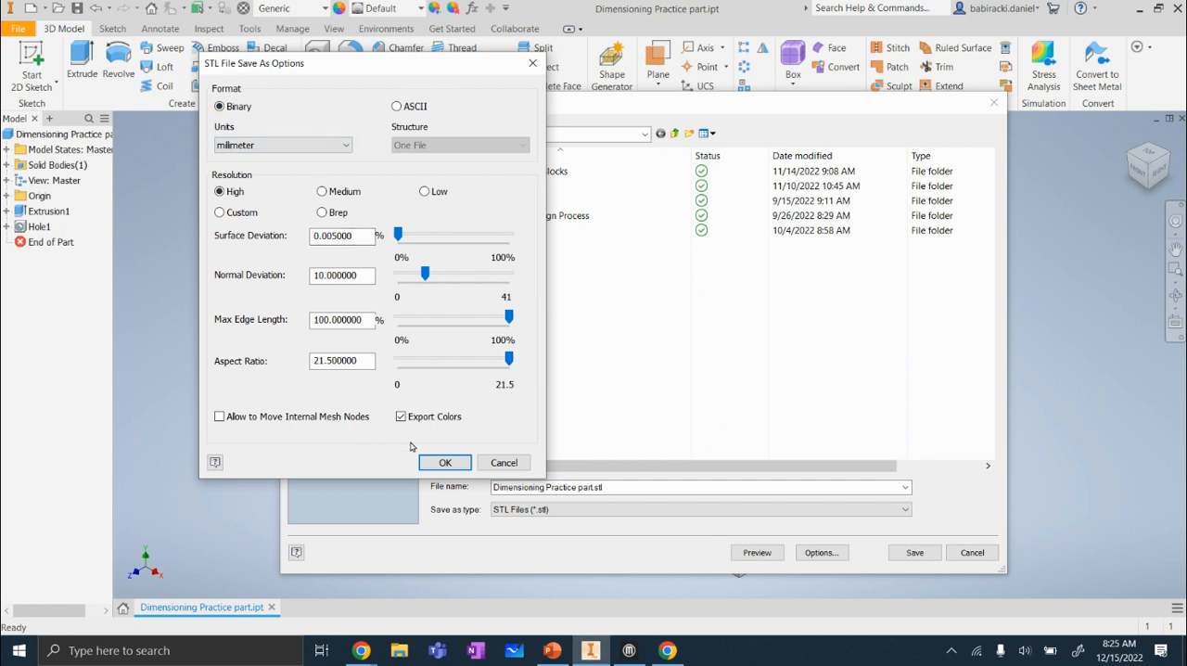
pyautogui.moveTo(145, 219)
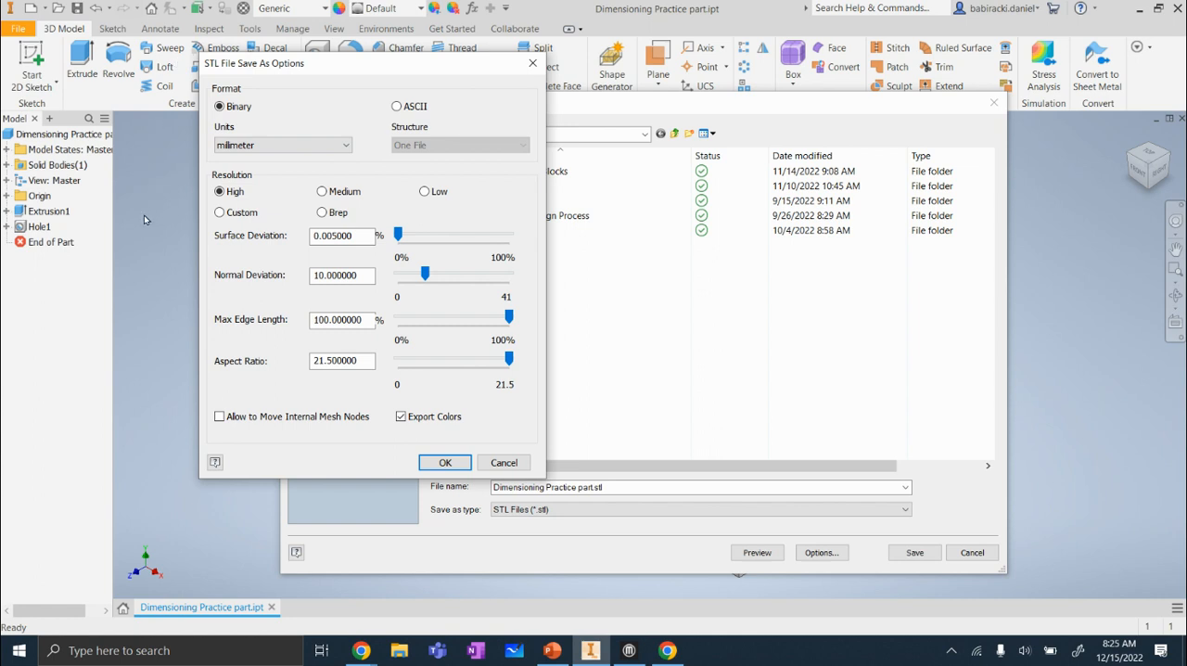
pyautogui.moveTo(267, 122)
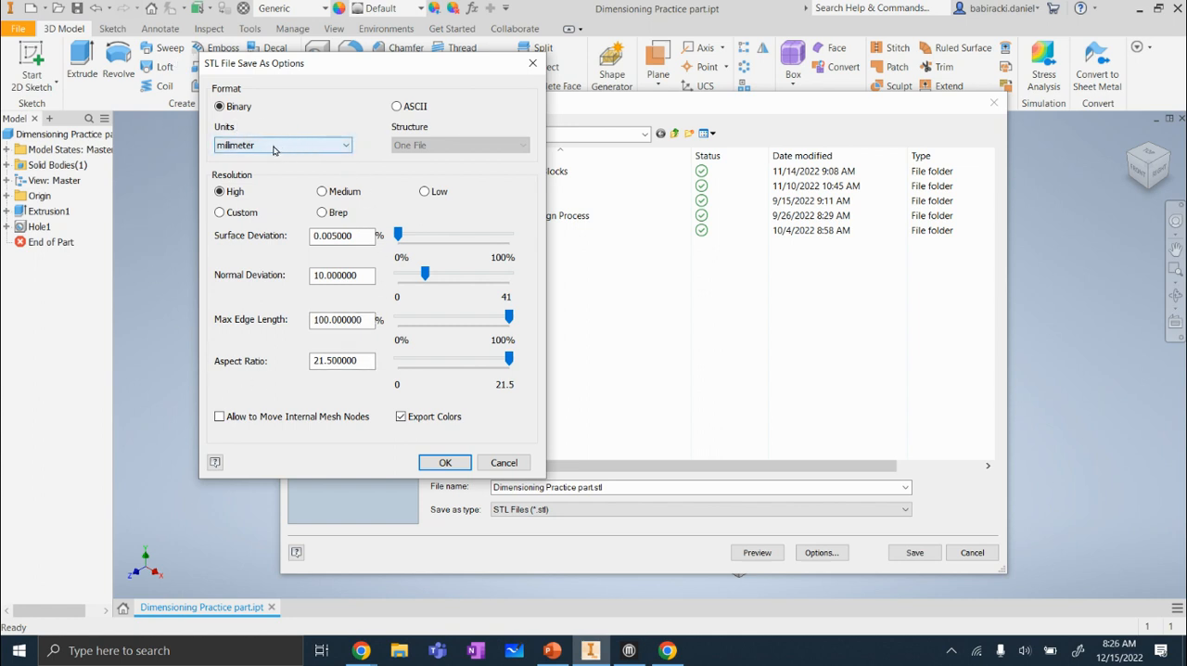
pyautogui.moveTo(307, 159)
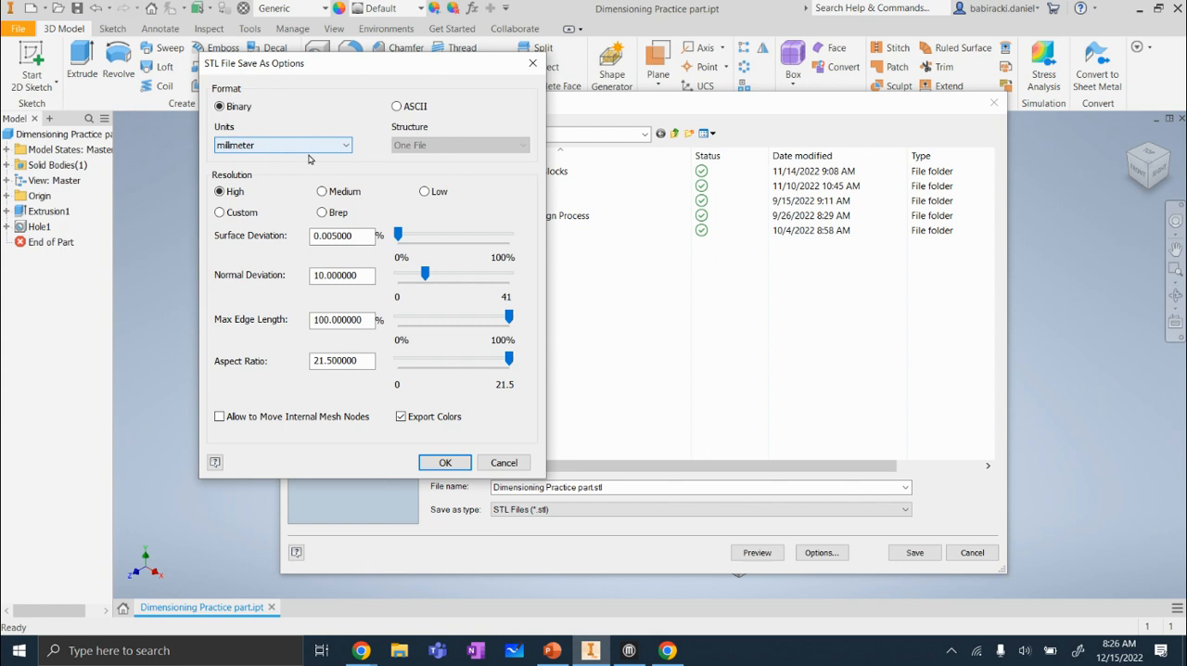
# Accept the millimeter STL settings and save the copy into the OneDrive folder
pyautogui.click(445, 462)
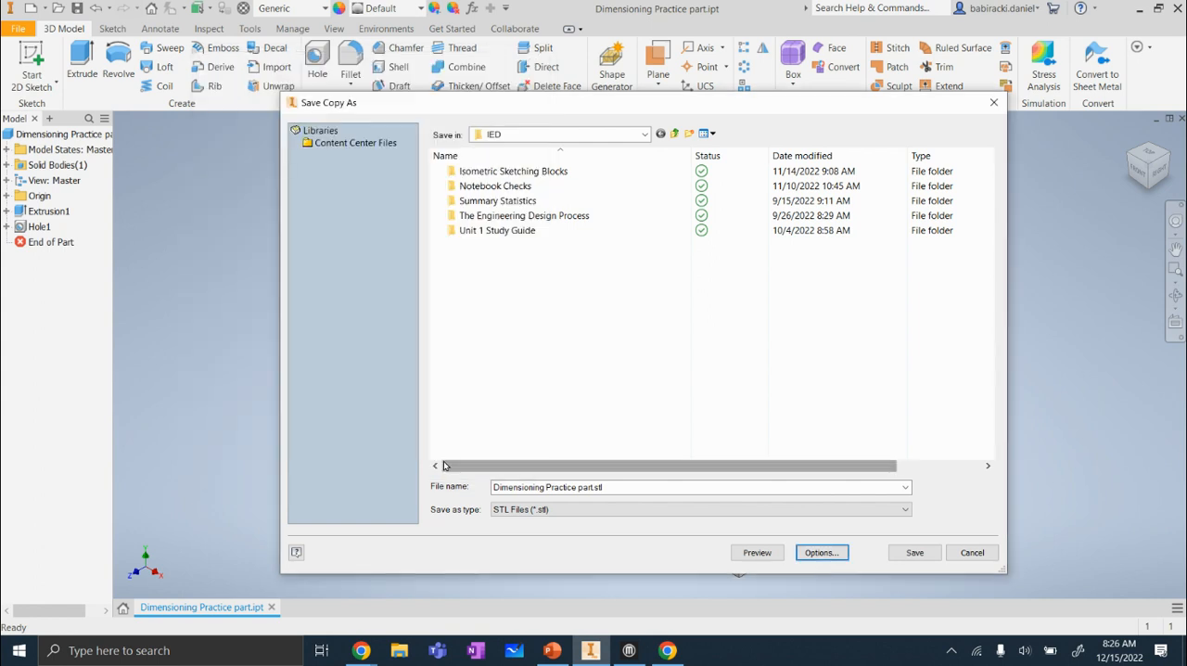
pyautogui.moveTo(506, 319)
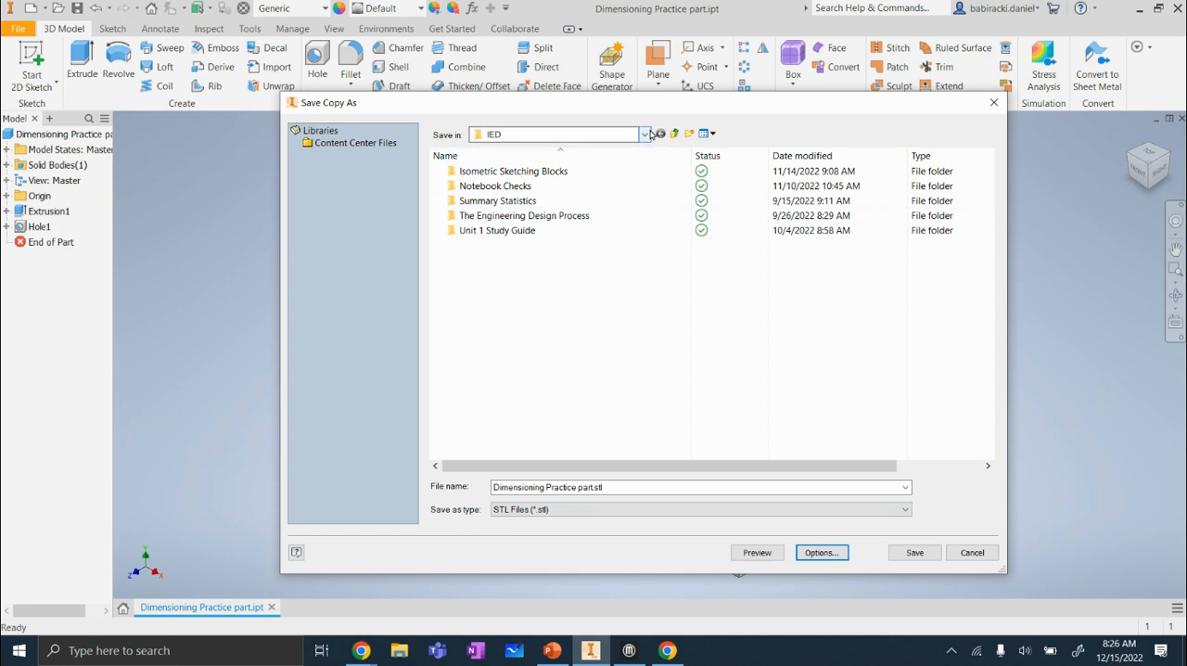
pyautogui.click(643, 134)
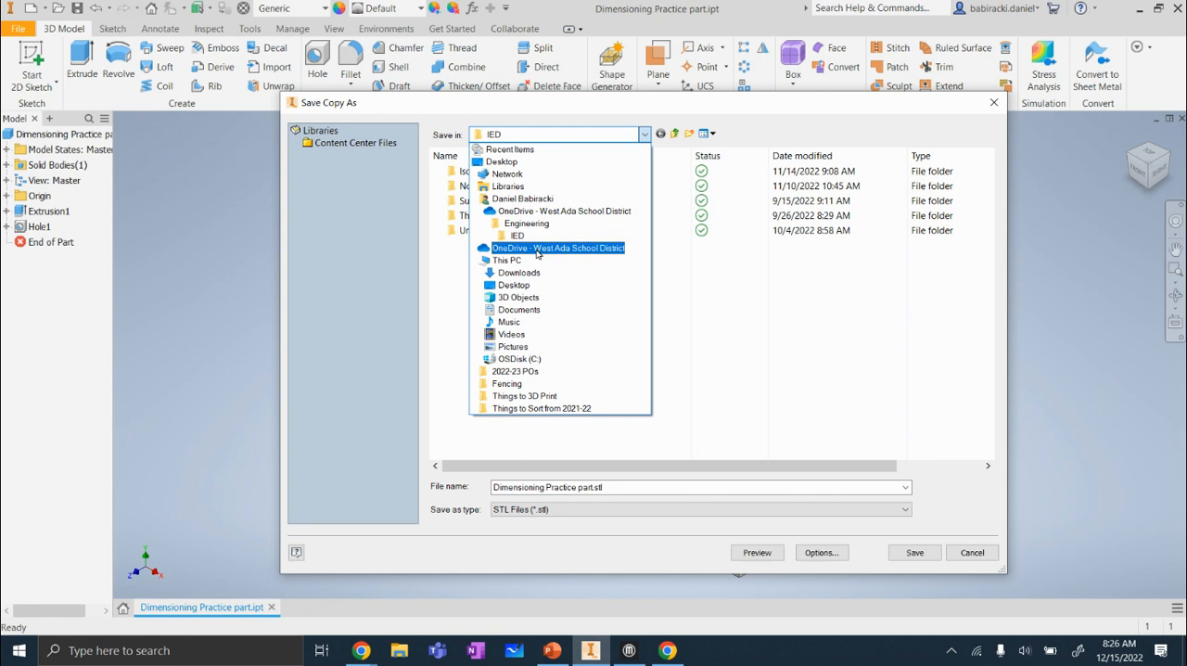
pyautogui.click(556, 249)
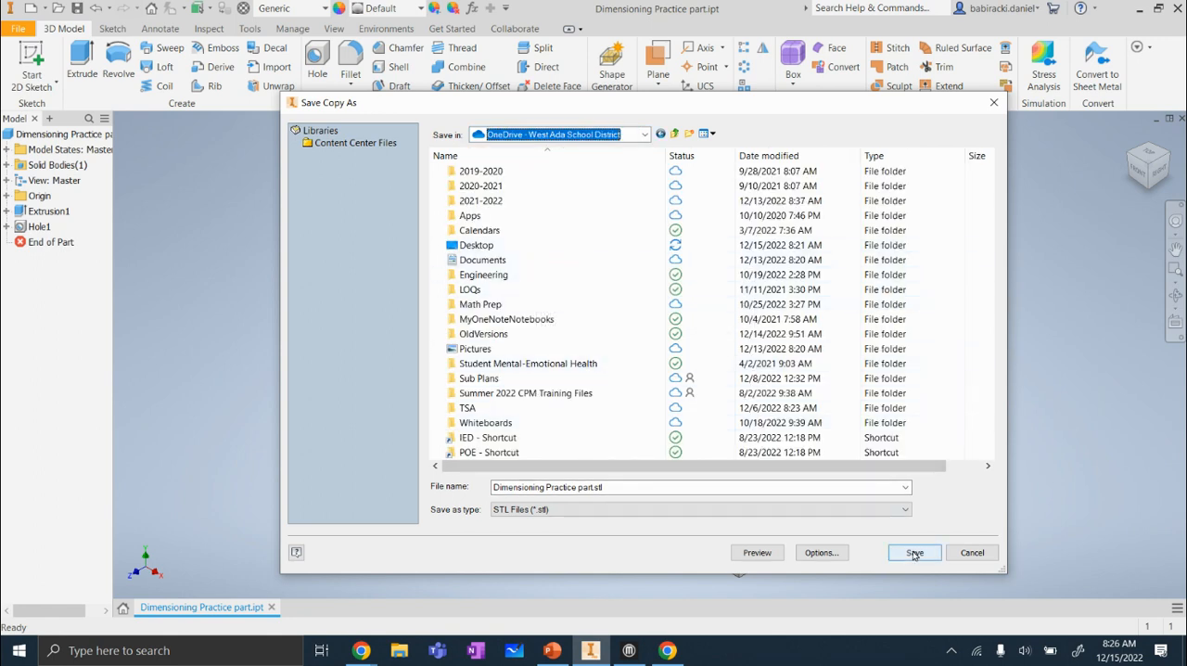
pyautogui.click(912, 552)
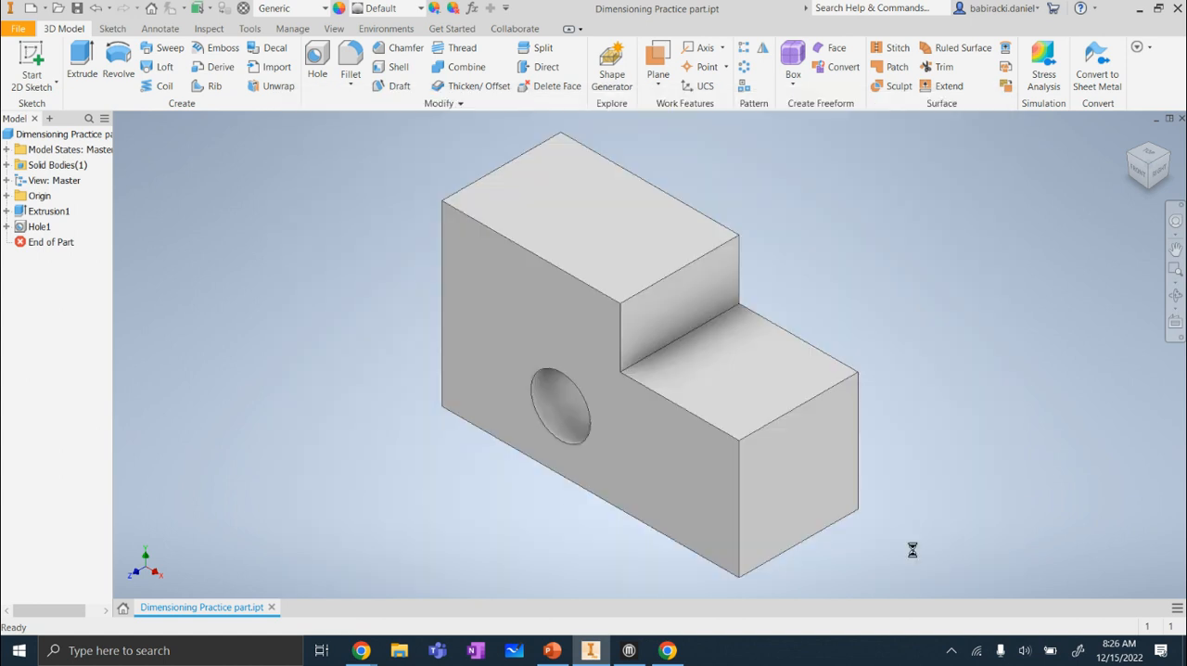
pyautogui.moveTo(914, 556)
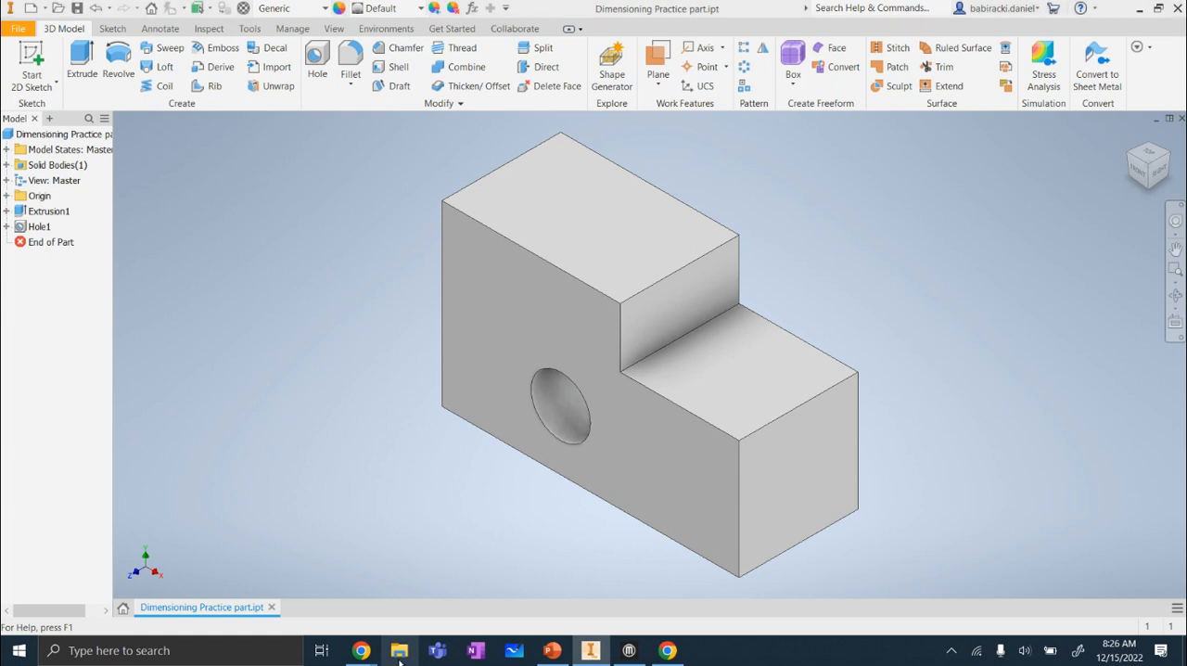
pyautogui.click(398, 648)
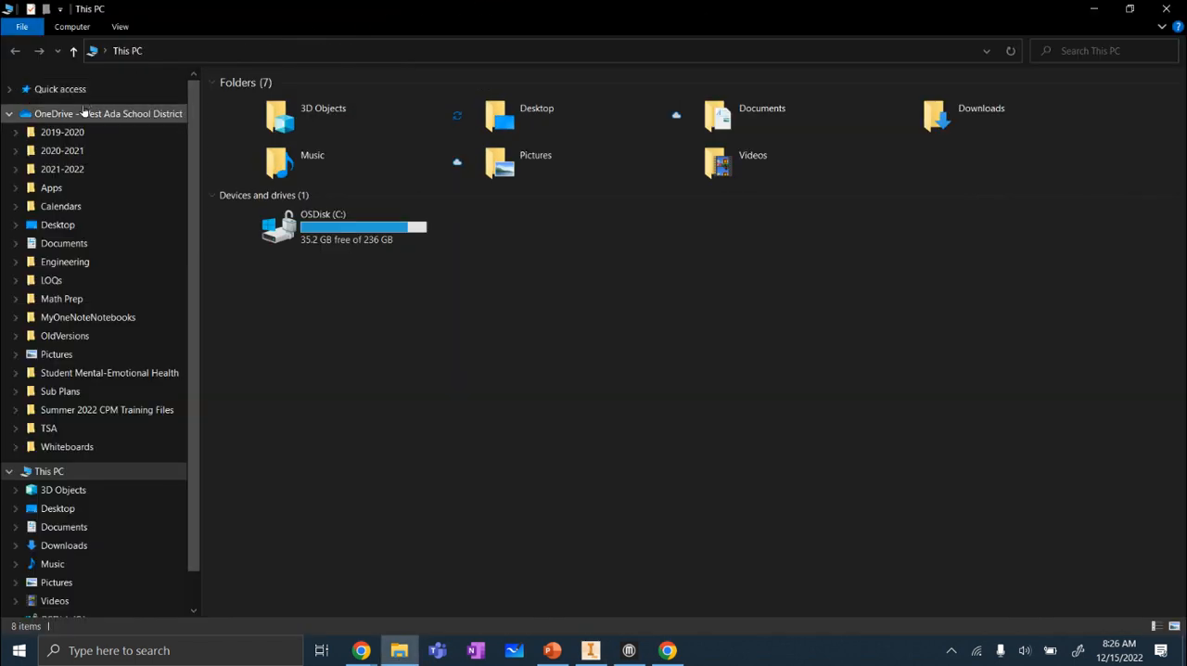
# Show the OneDrive folder in File Explorer where Dimensioning Practice part.stl appears
pyautogui.click(109, 113)
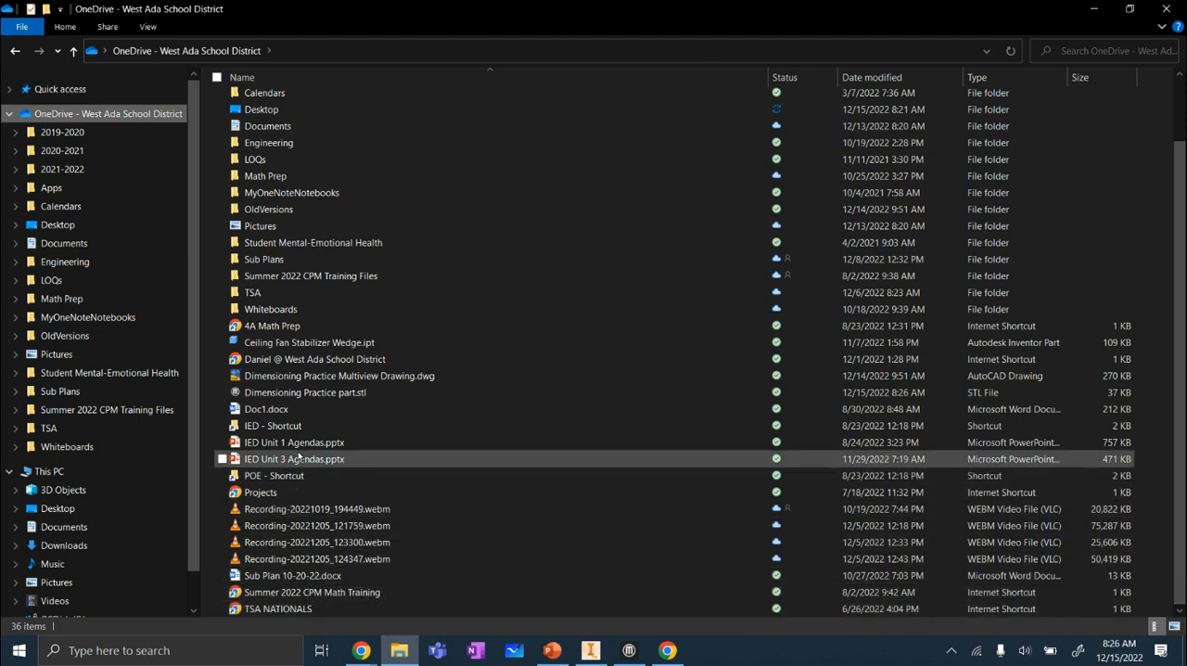
pyautogui.moveTo(306, 393)
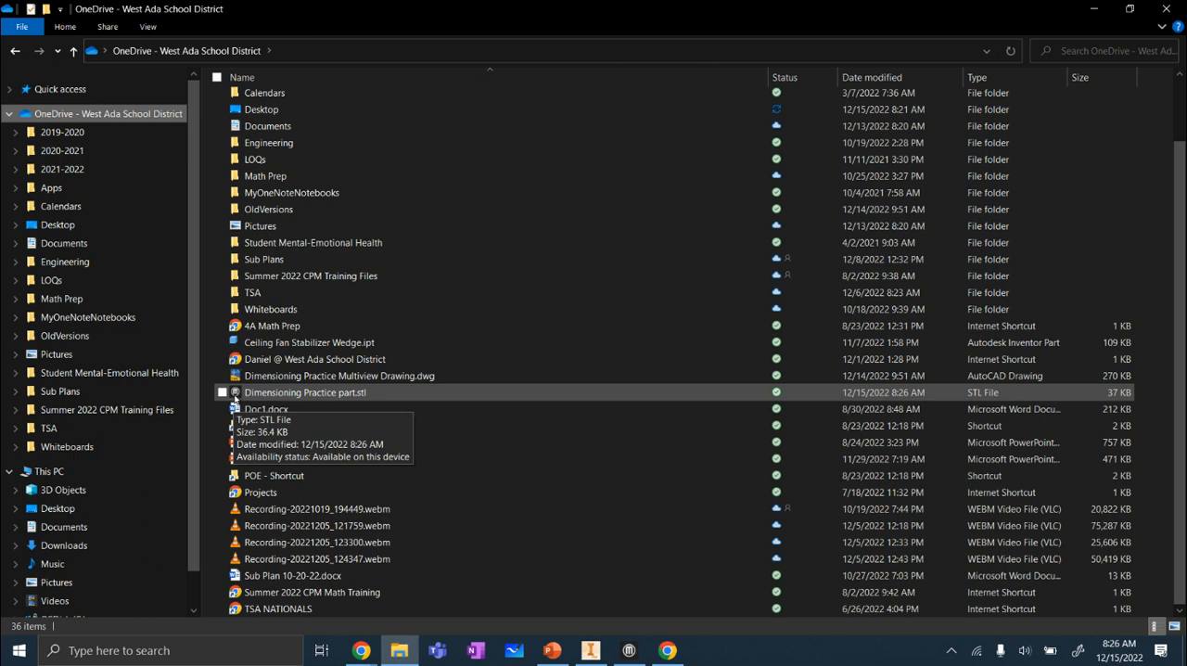
pyautogui.moveTo(322, 399)
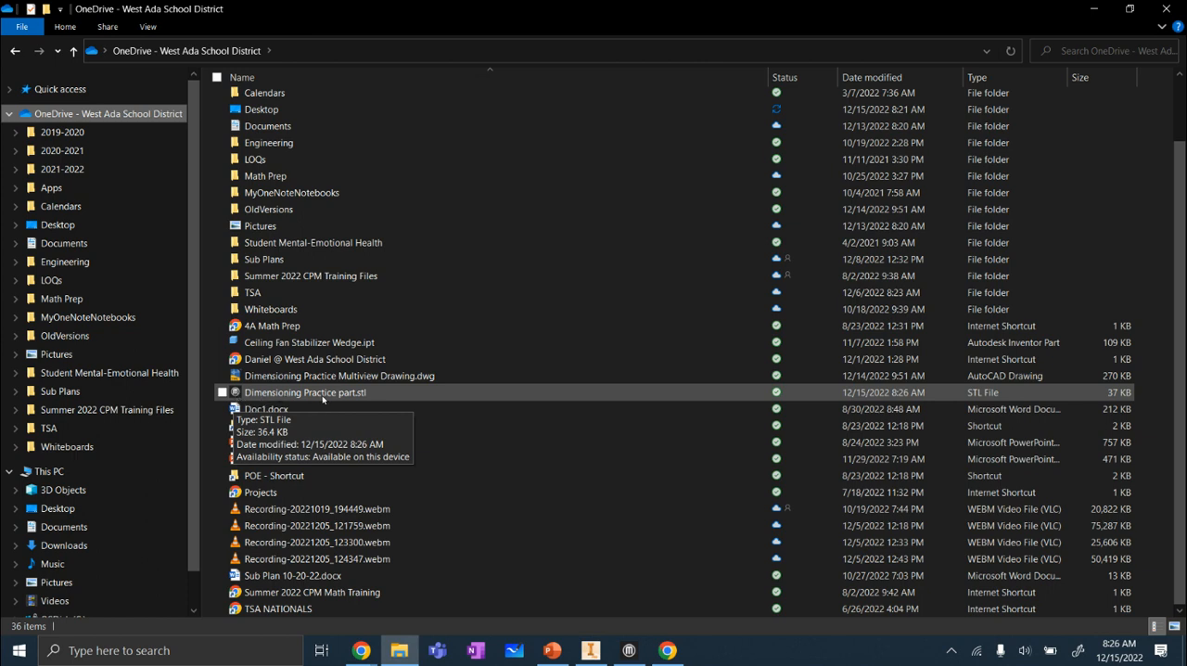